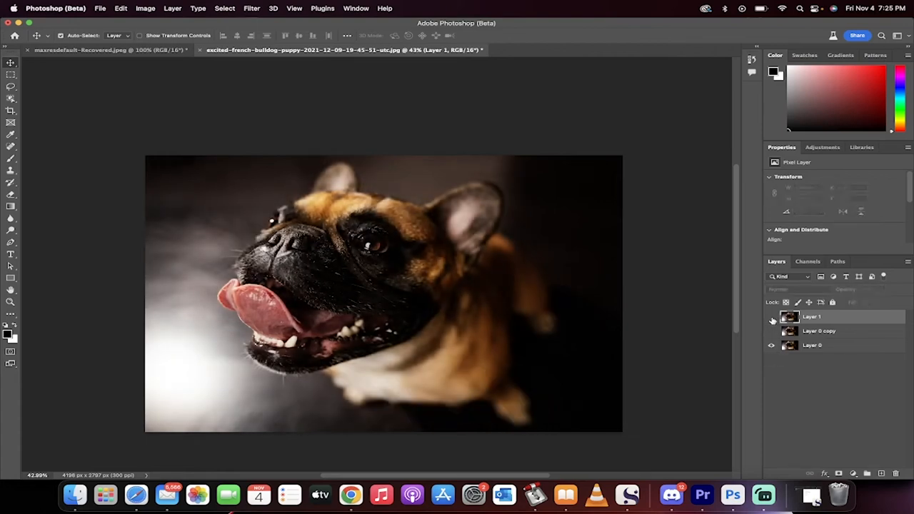
Delete Layer 1 and Layer 0 copy, leaving only the original Layer 0
{"action": "left_click", "coordinate": [771, 317]}
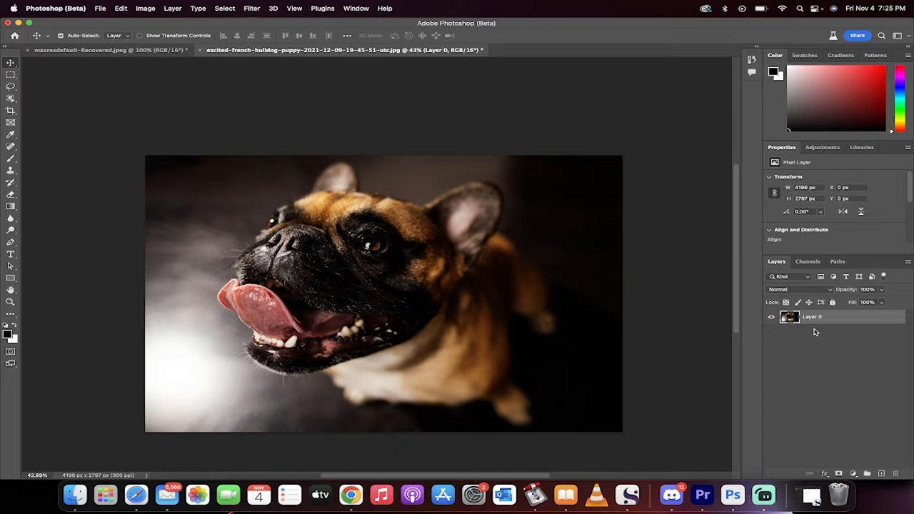
{"action": "mouse_move", "coordinate": [493, 283]}
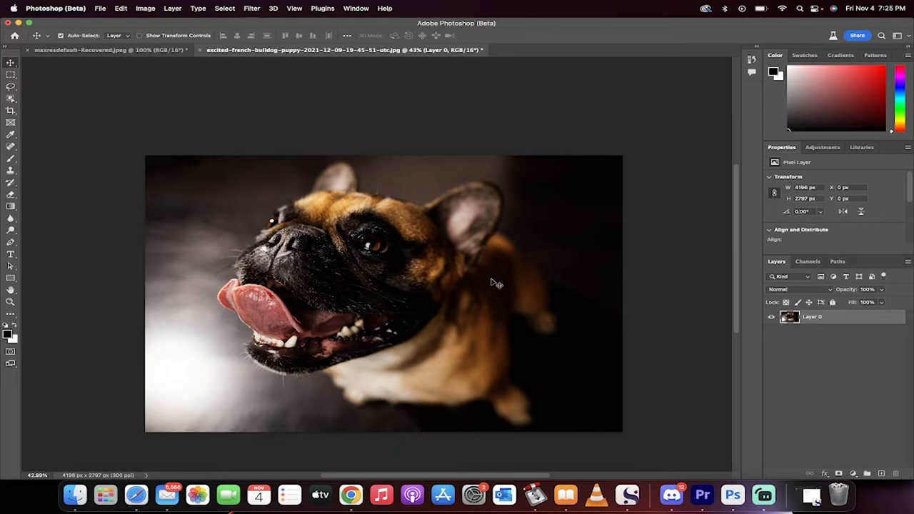
{"action": "mouse_move", "coordinate": [363, 63]}
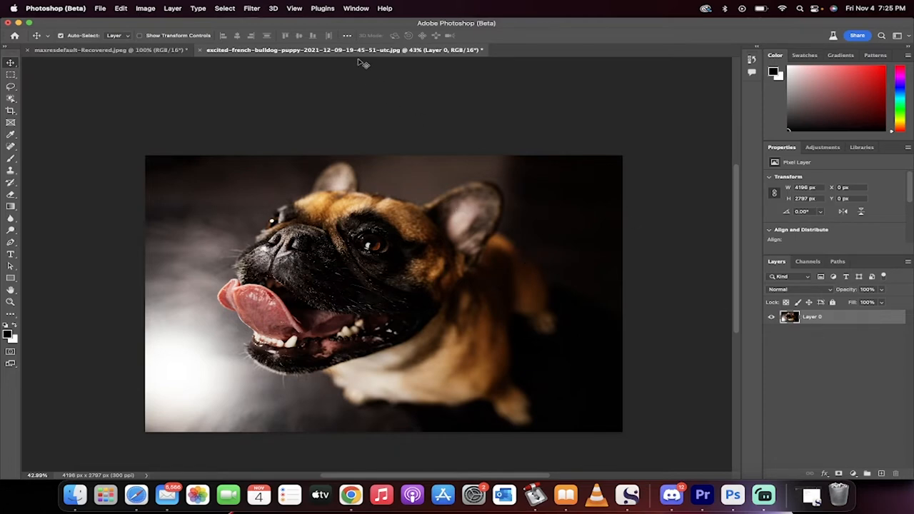
Apply a Live Gaussian Blur at about 99.4 px with Output set to New Layer
{"action": "left_click", "coordinate": [251, 8]}
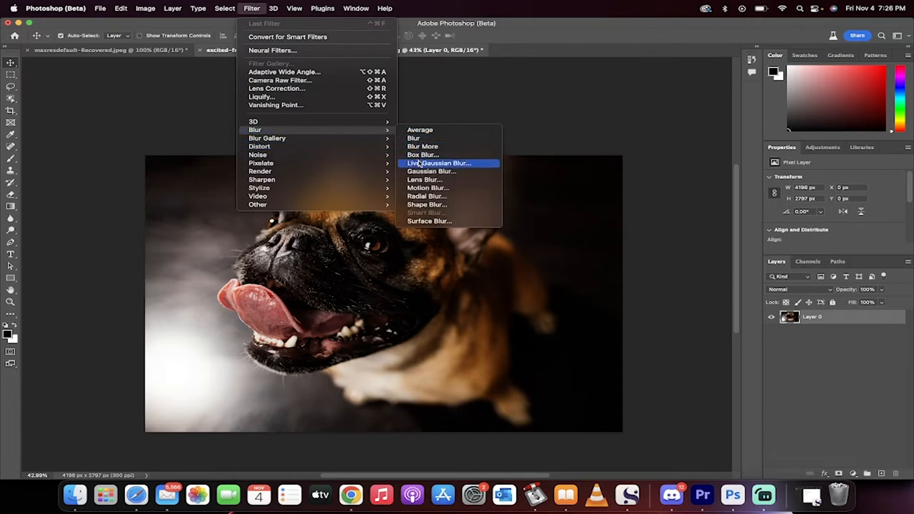
{"action": "left_click", "coordinate": [438, 163]}
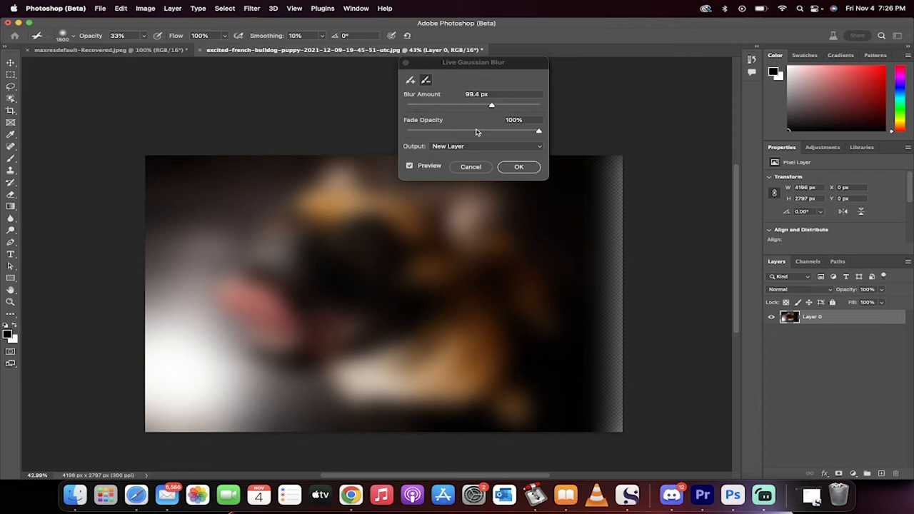
{"action": "mouse_move", "coordinate": [517, 177]}
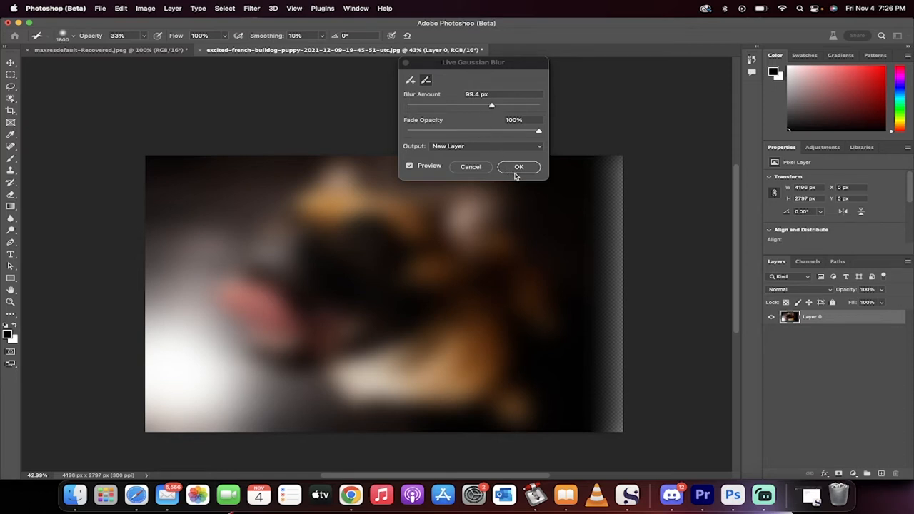
{"action": "mouse_move", "coordinate": [499, 148]}
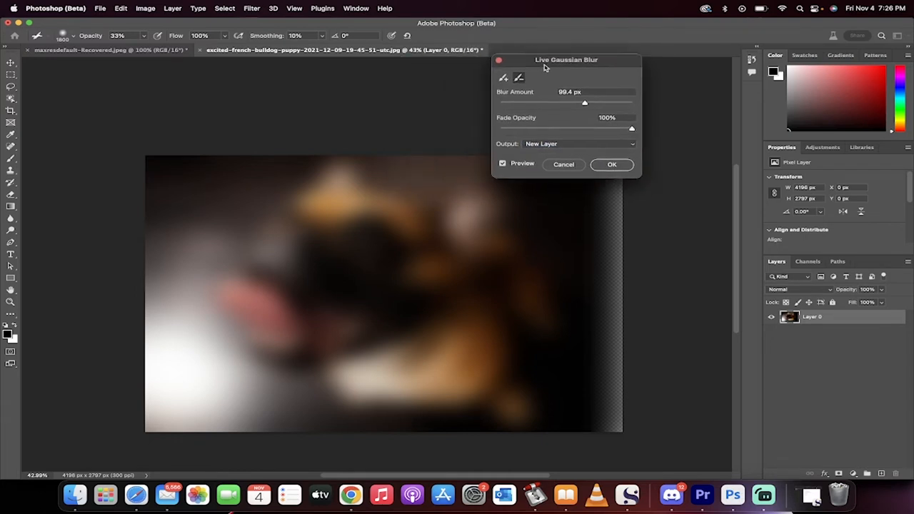
Set the dialog aside and choose a large brush with 0% hardness
{"action": "left_click_drag", "start_coordinate": [566, 60], "coordinate": [628, 64]}
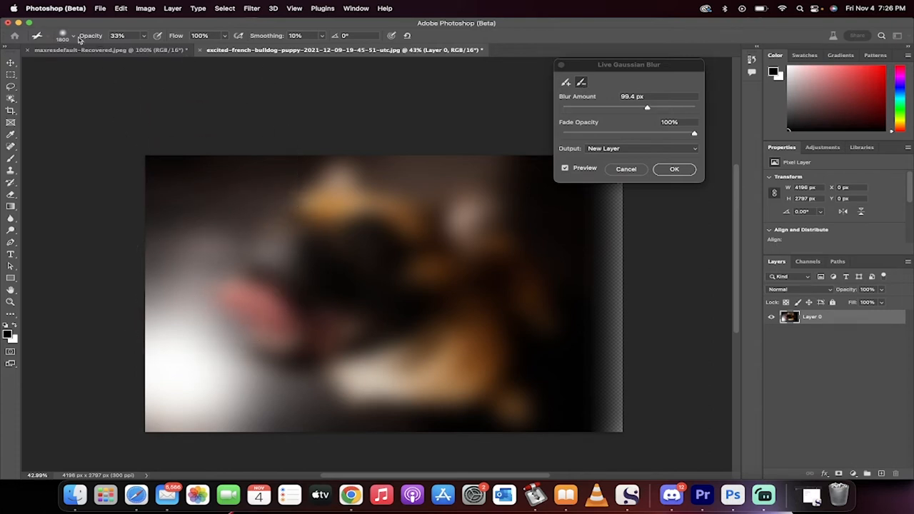
{"action": "left_click", "coordinate": [73, 35]}
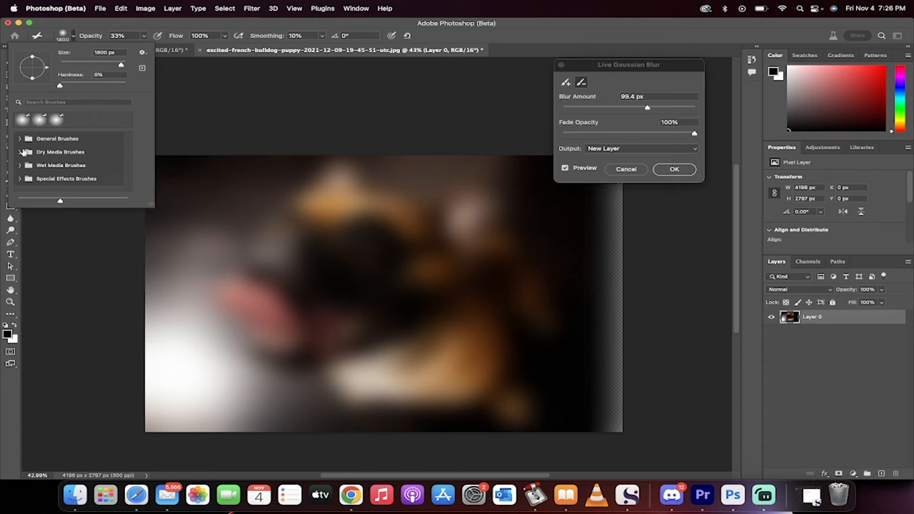
{"action": "left_click", "coordinate": [57, 137]}
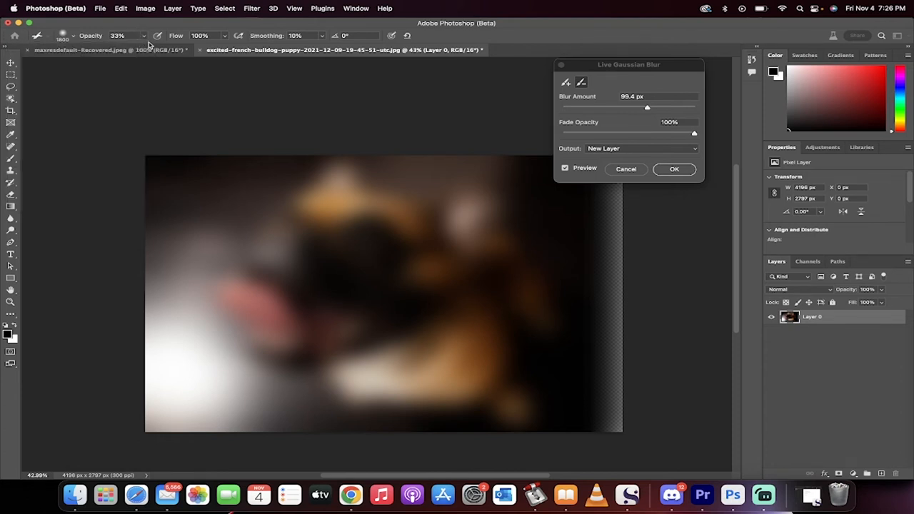
{"action": "mouse_move", "coordinate": [222, 288]}
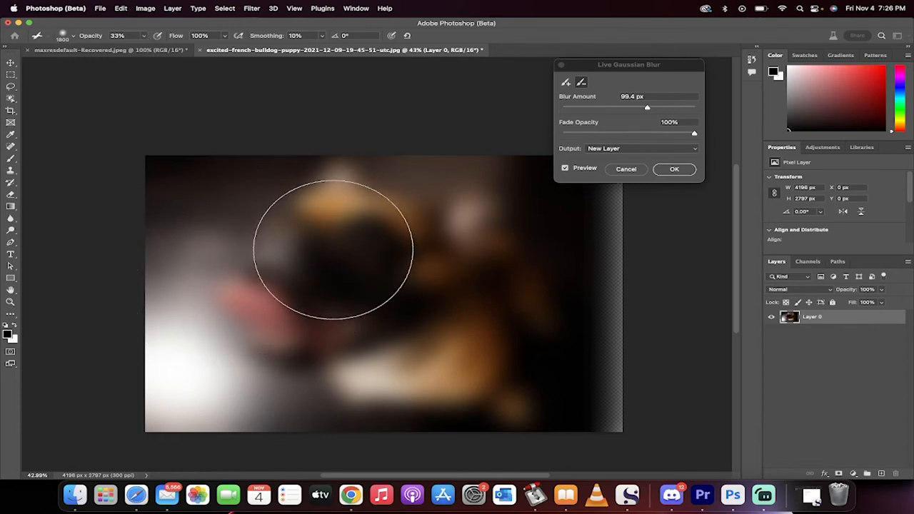
Brush the bulldog's head and face back to sharp detail in the blur preview
{"action": "left_click_drag", "start_coordinate": [332, 246], "coordinate": [383, 229]}
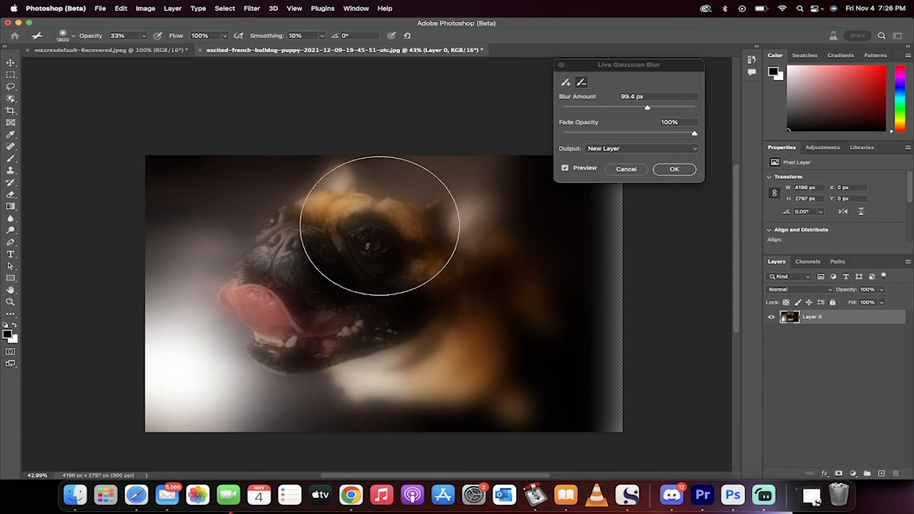
{"action": "left_click_drag", "start_coordinate": [383, 226], "coordinate": [329, 292]}
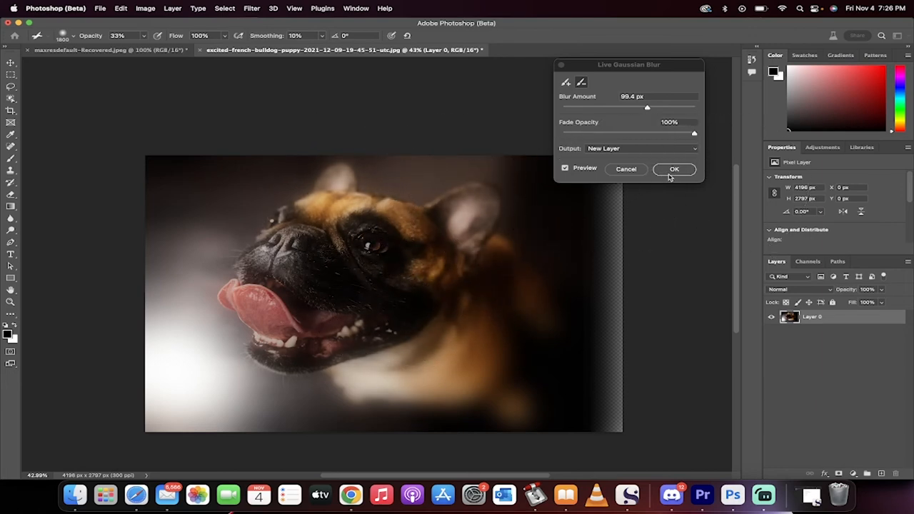
Commit the selective blur as Layer 1 and toggle its visibility to compare with the original
{"action": "left_click", "coordinate": [675, 168]}
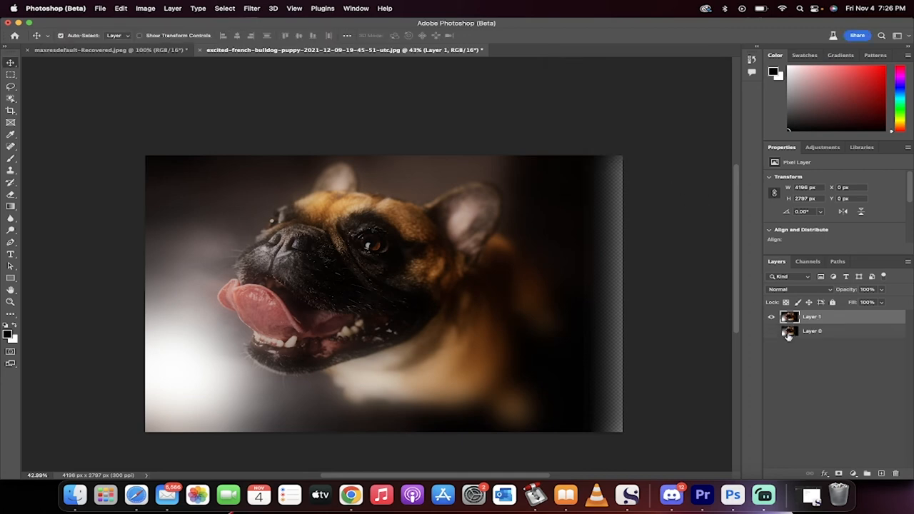
{"action": "left_click", "coordinate": [771, 317]}
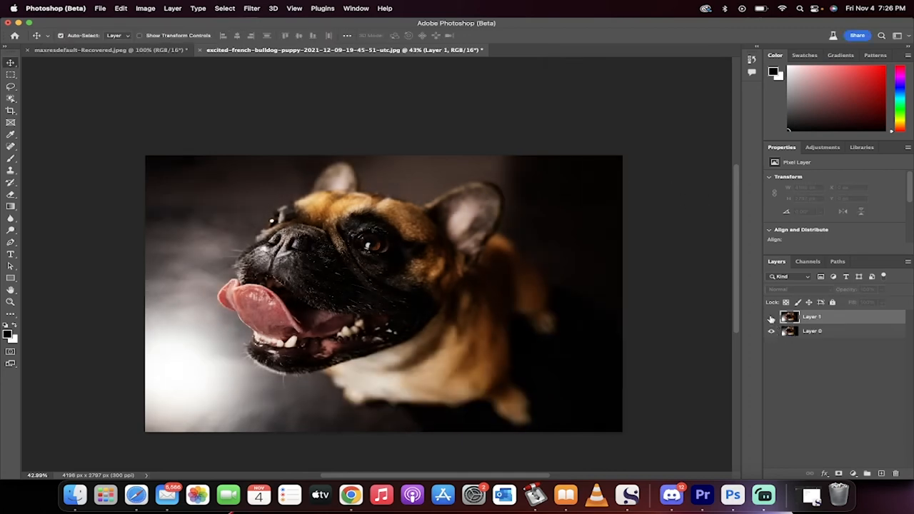
{"action": "left_click", "coordinate": [812, 317]}
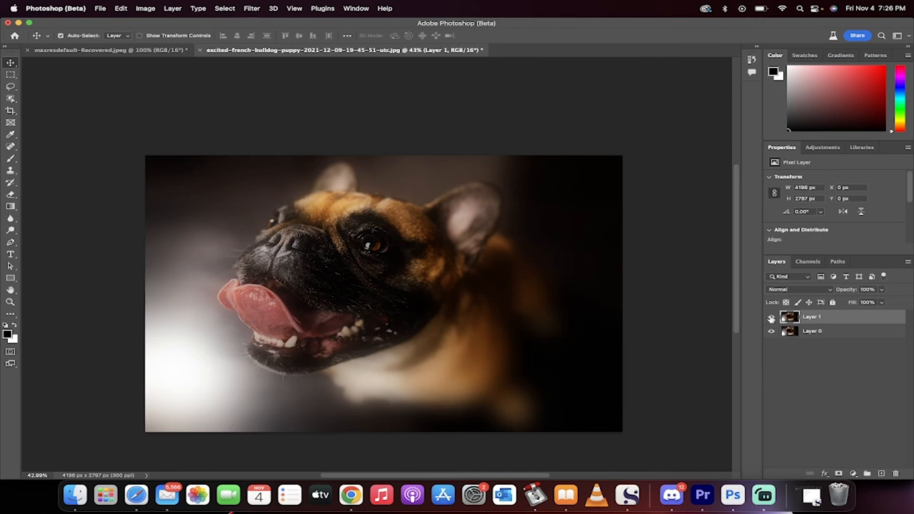